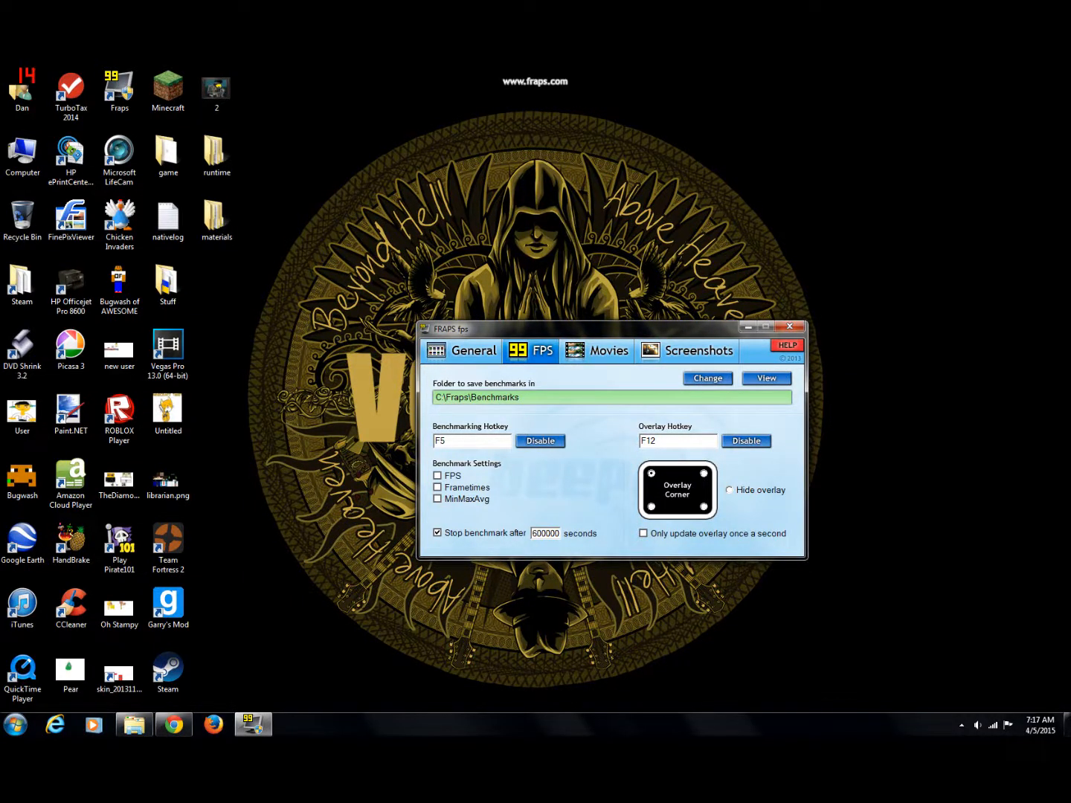
# Step: Close the Fraps benchmark settings window and select the Stuff and Steam desktop folders
pyautogui.click(789, 327)
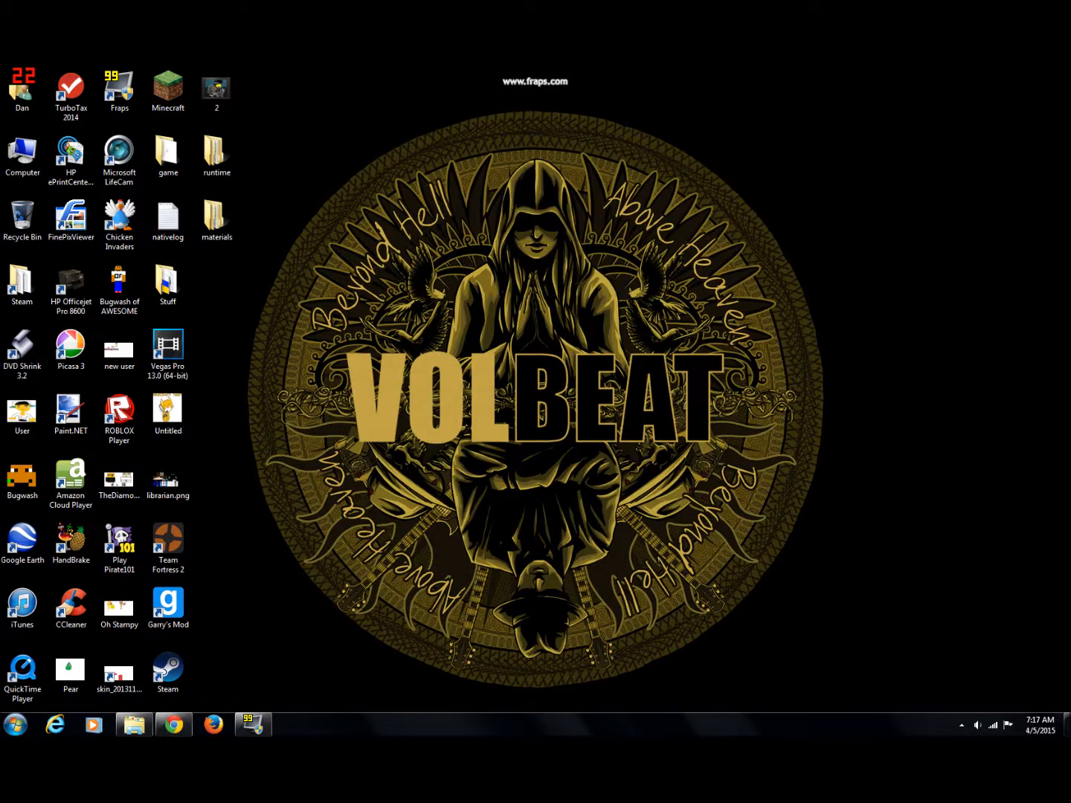
pyautogui.click(167, 282)
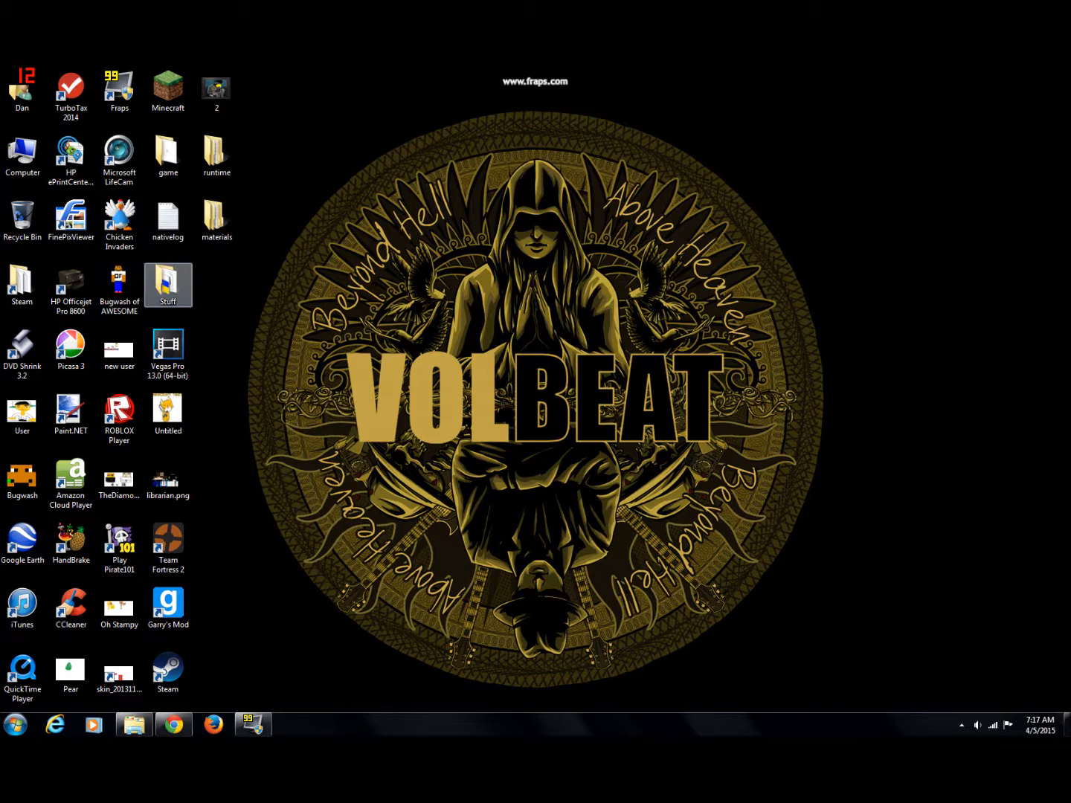
pyautogui.click(22, 286)
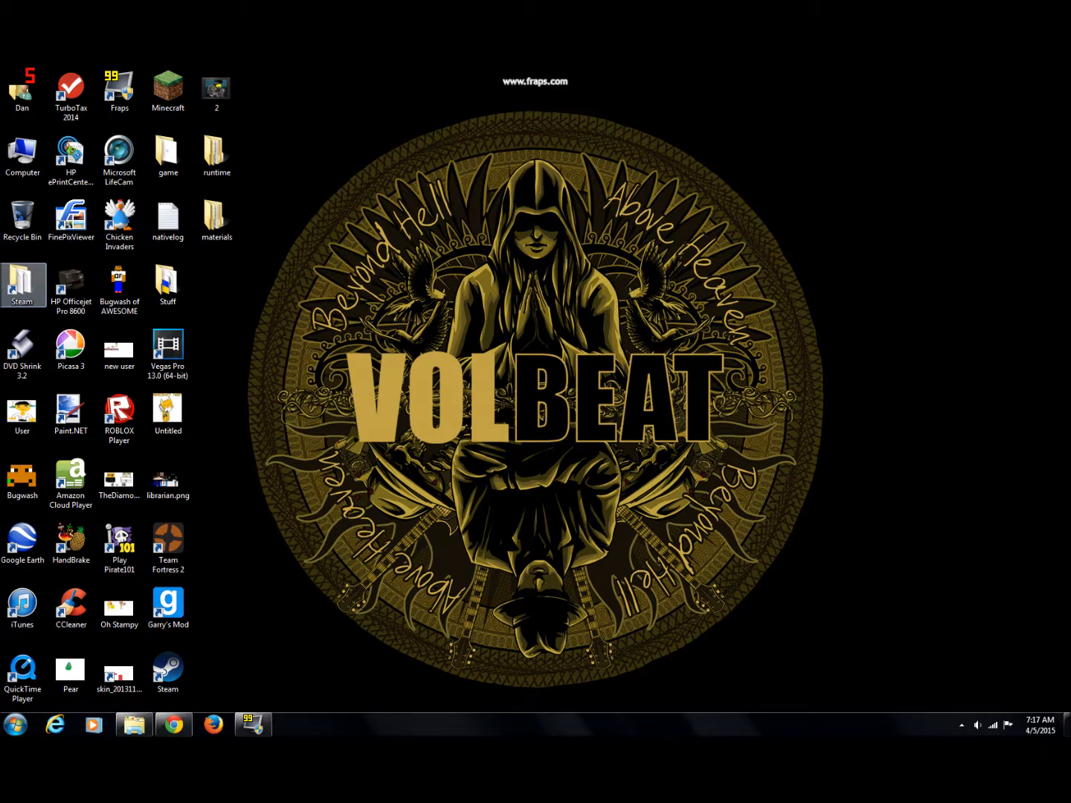
# Step: Browse from the Steam folder through common and Team Fortress 2 to tf/custom
pyautogui.doubleClick(23, 285)
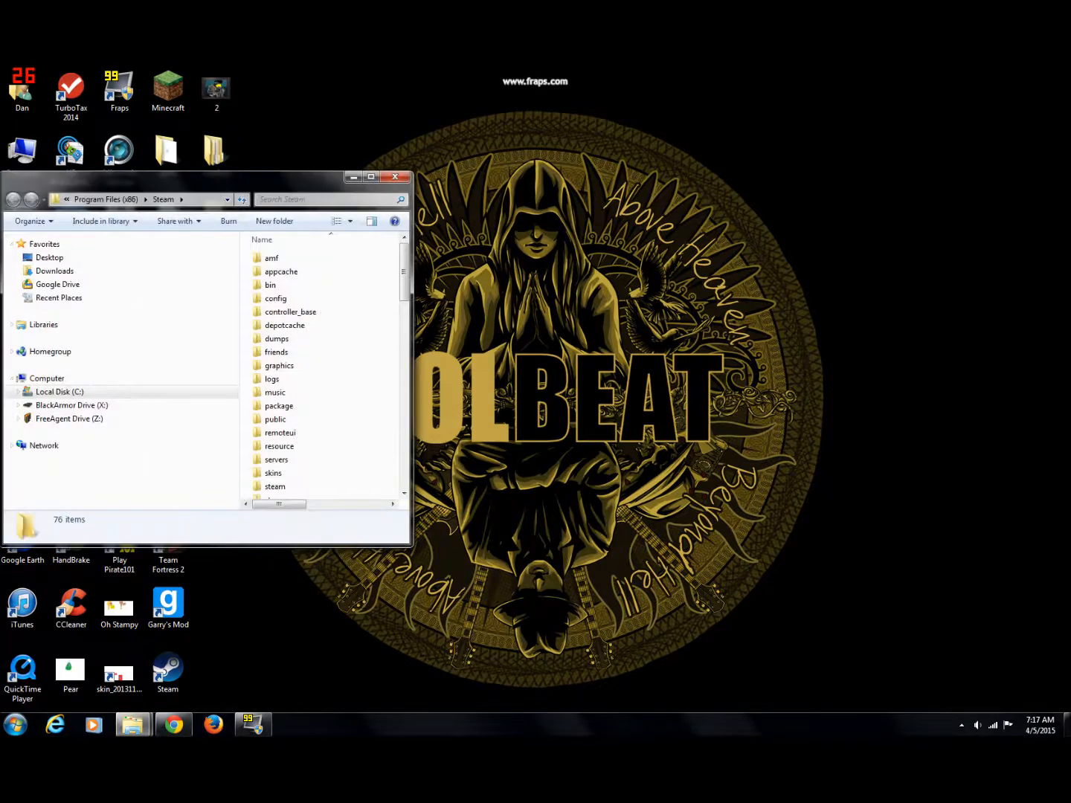
pyautogui.moveTo(208, 177); pyautogui.dragTo(706, 177)
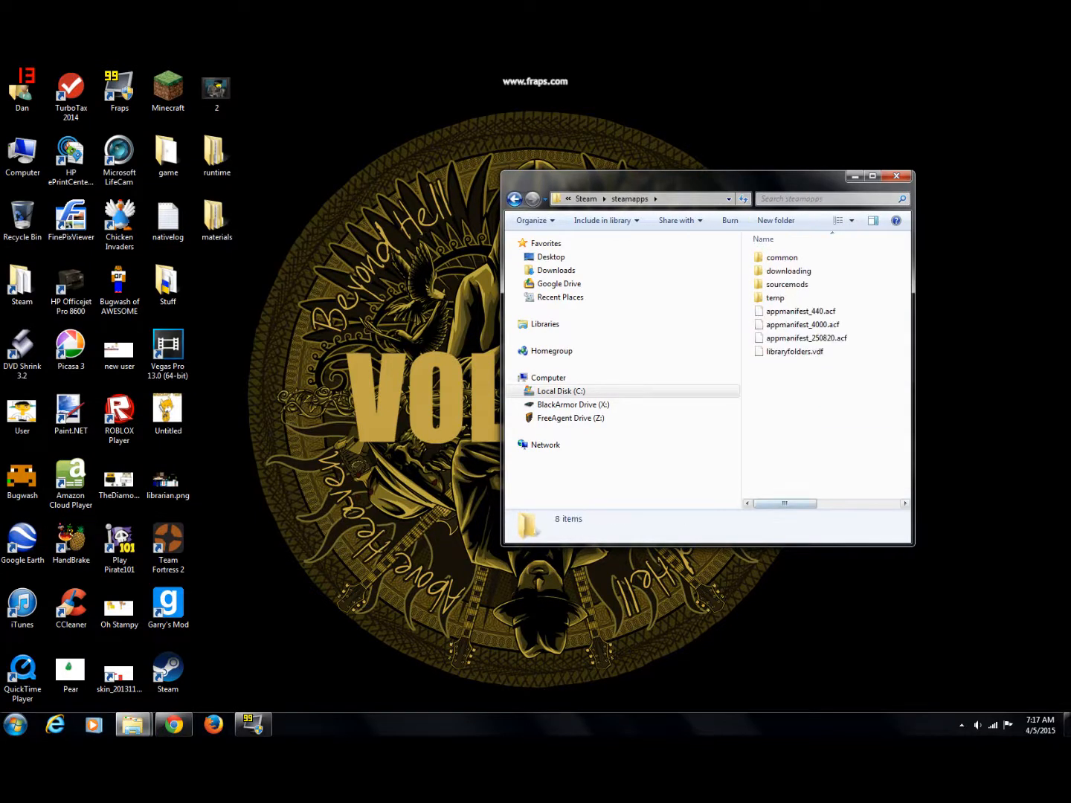
pyautogui.doubleClick(781, 257)
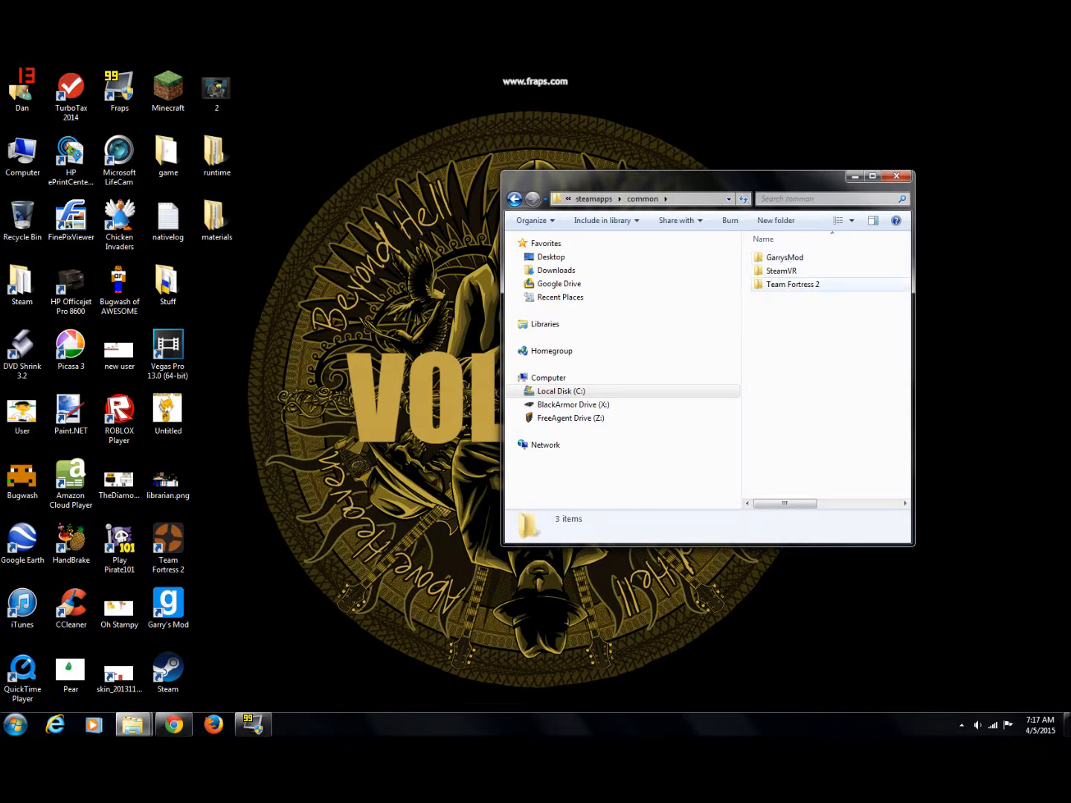
pyautogui.doubleClick(793, 284)
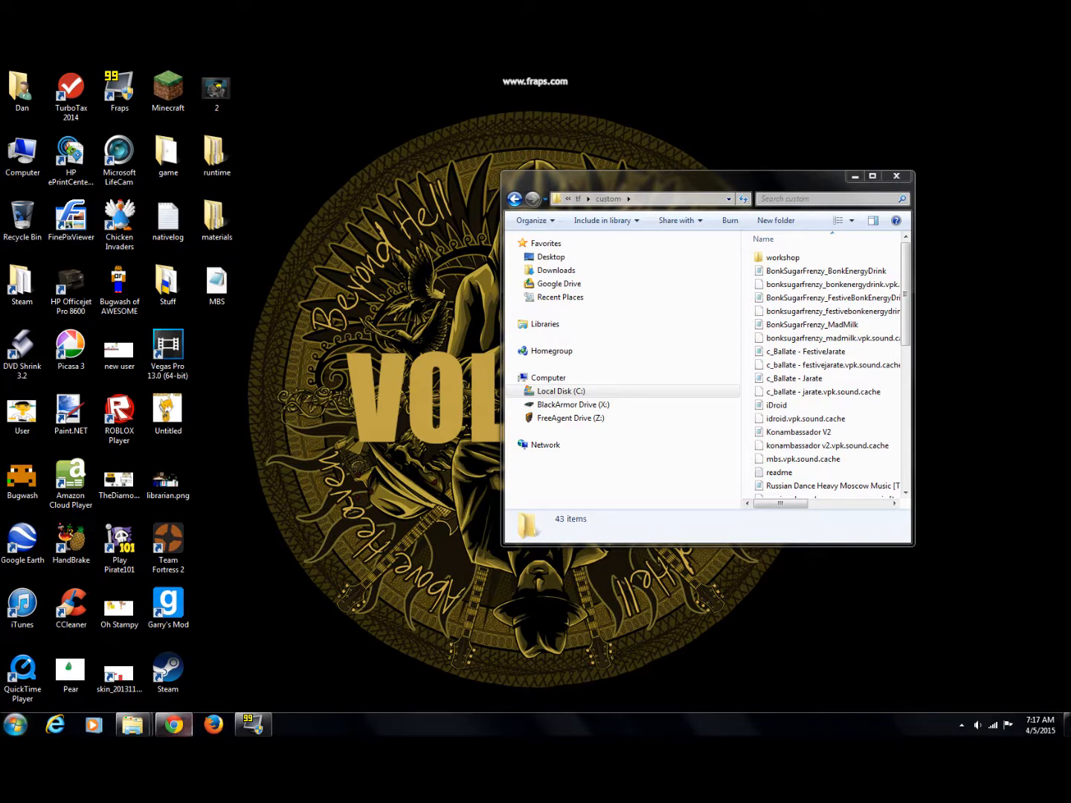
# Step: Move the 4.14 MB MBS VPK into tf/custom, close Explorer, and select the TF2 shortcut
pyautogui.click(252, 724)
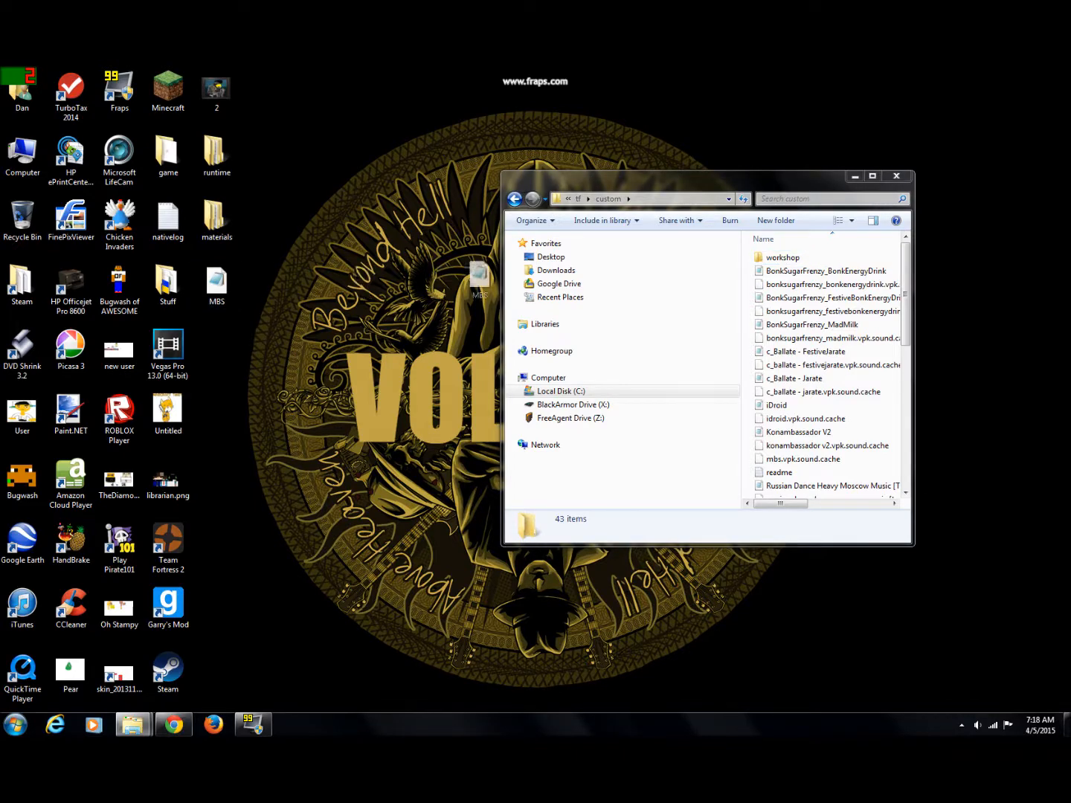
pyautogui.click(773, 459)
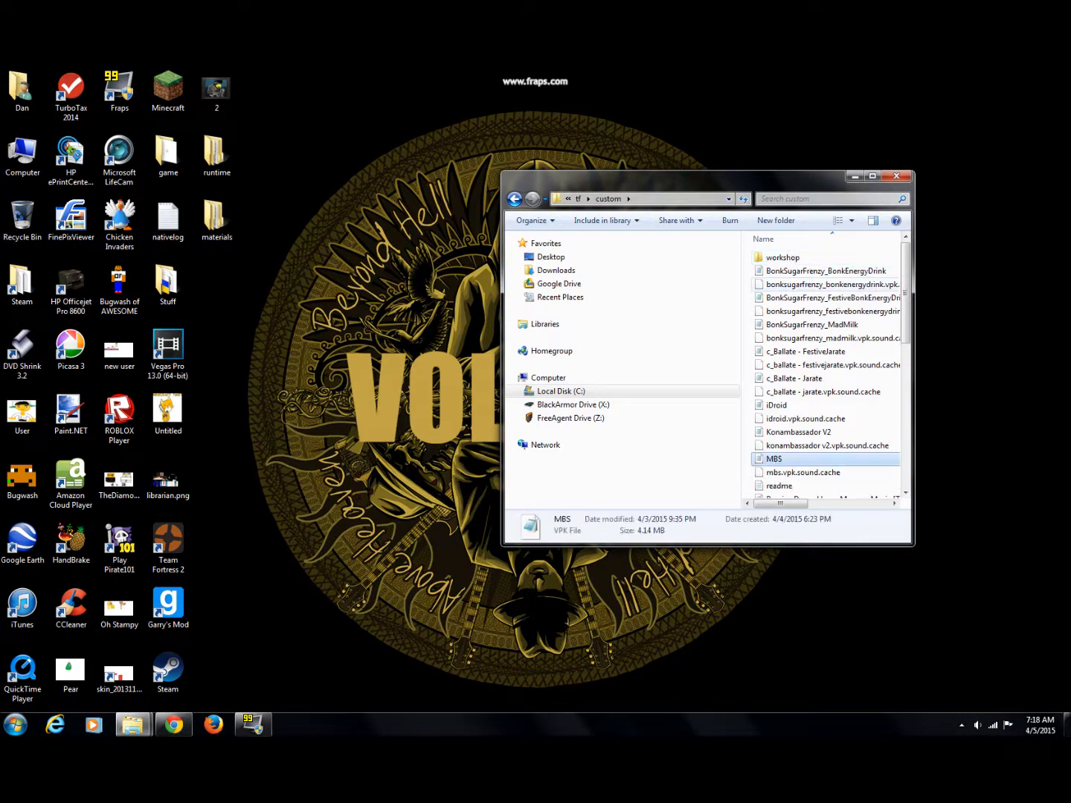
pyautogui.click(773, 459)
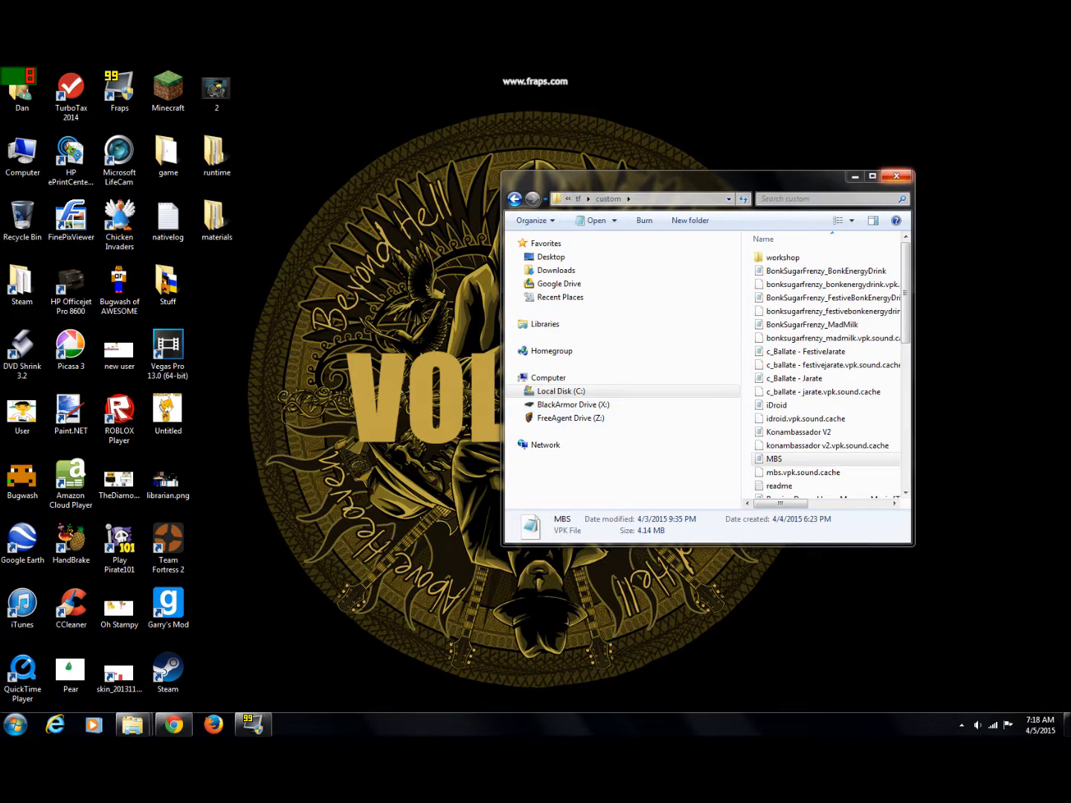
pyautogui.click(897, 176)
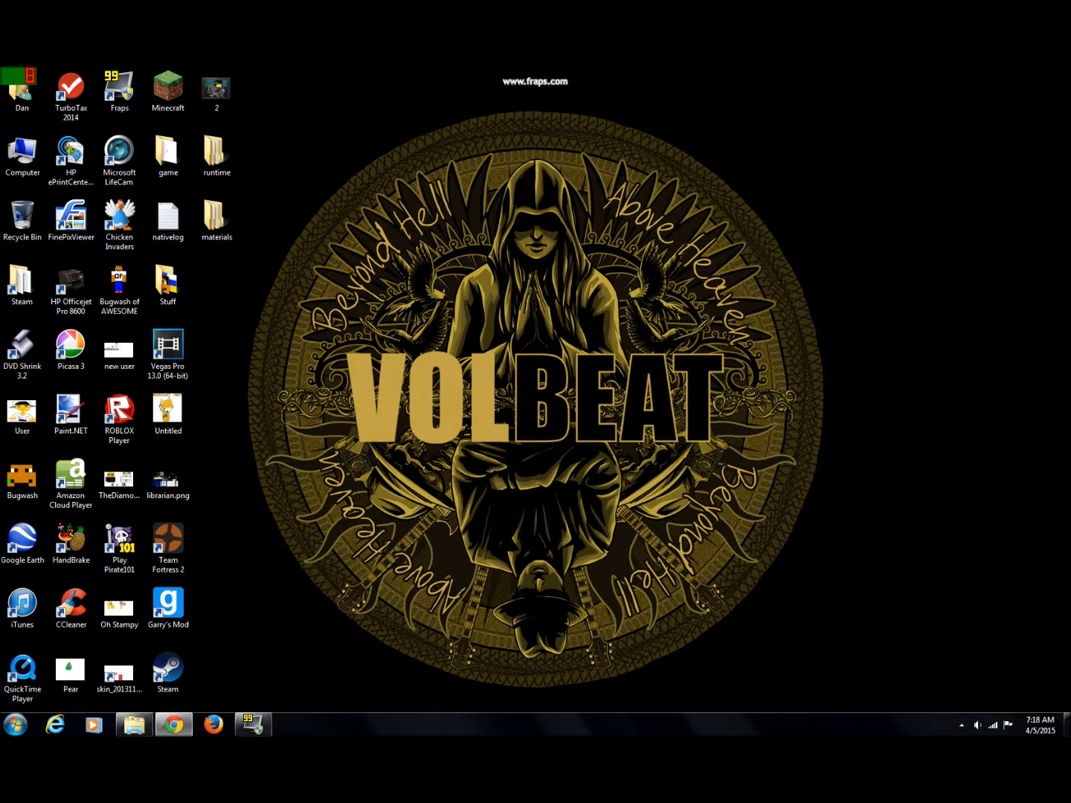
pyautogui.click(168, 543)
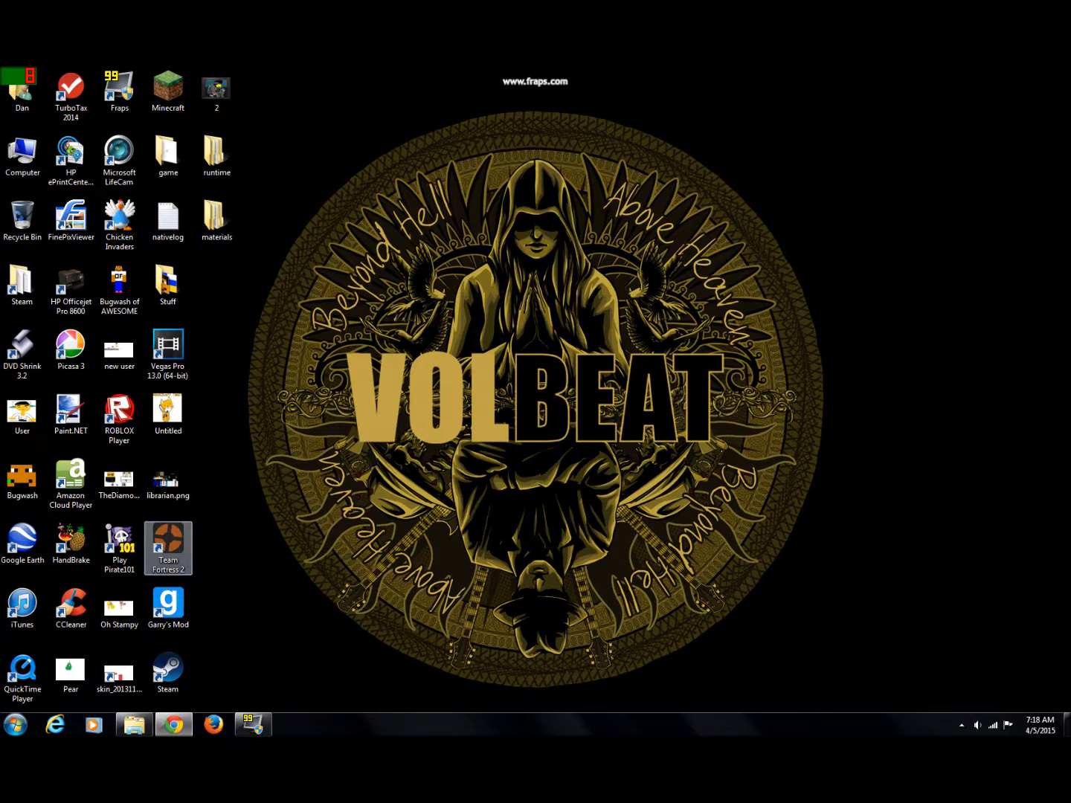